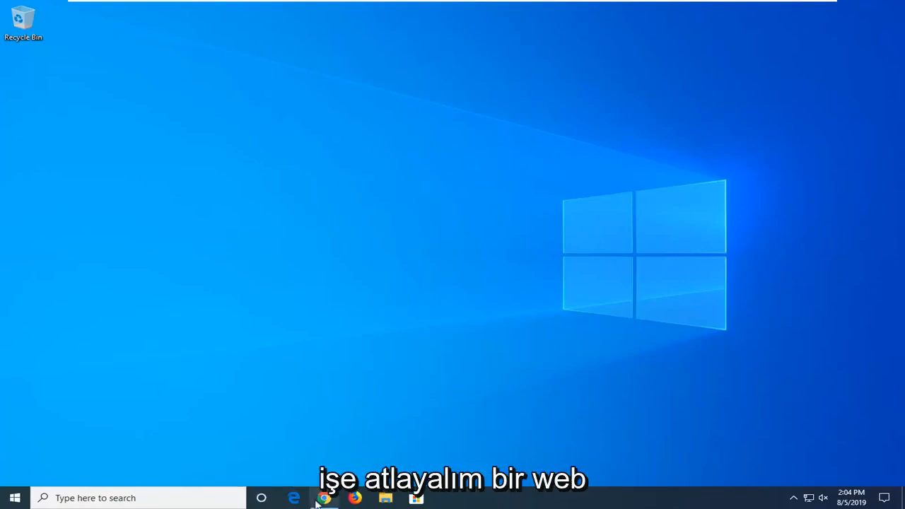
# Launch Google Chrome from the Windows 10 taskbar.
pyautogui.click(324, 498)
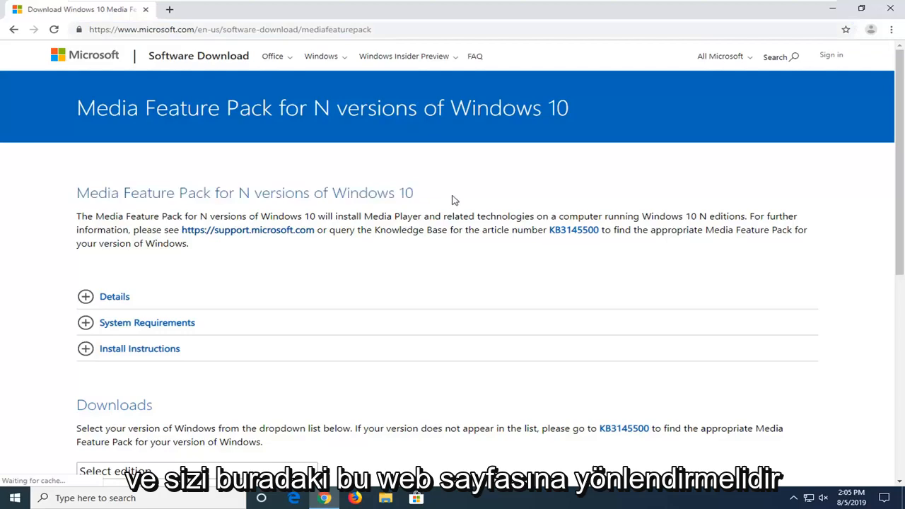
# Scroll the Media Feature Pack page down to its Downloads section.
pyautogui.scroll(-3)
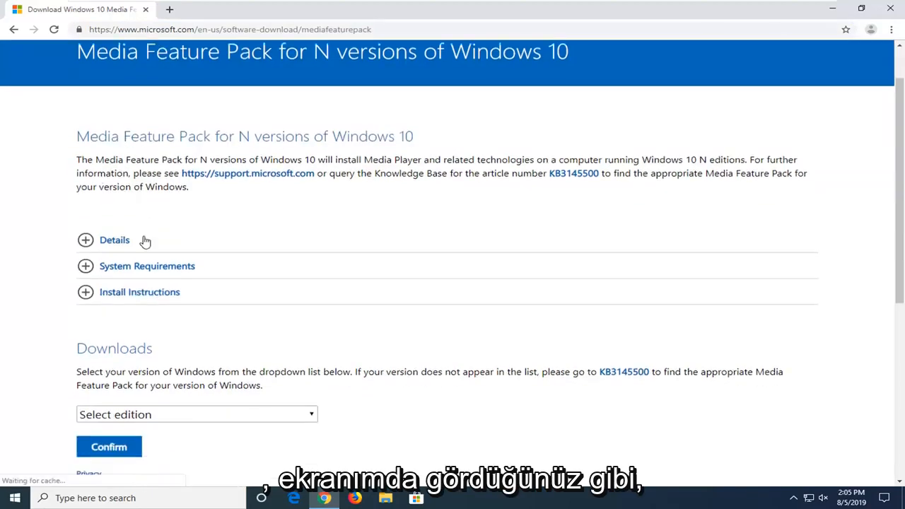
pyautogui.scroll(-3)
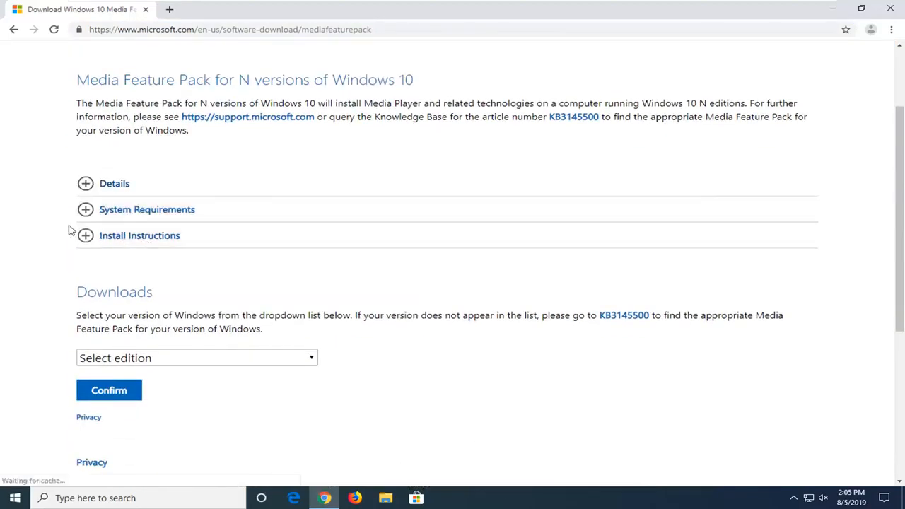
pyautogui.scroll(-3)
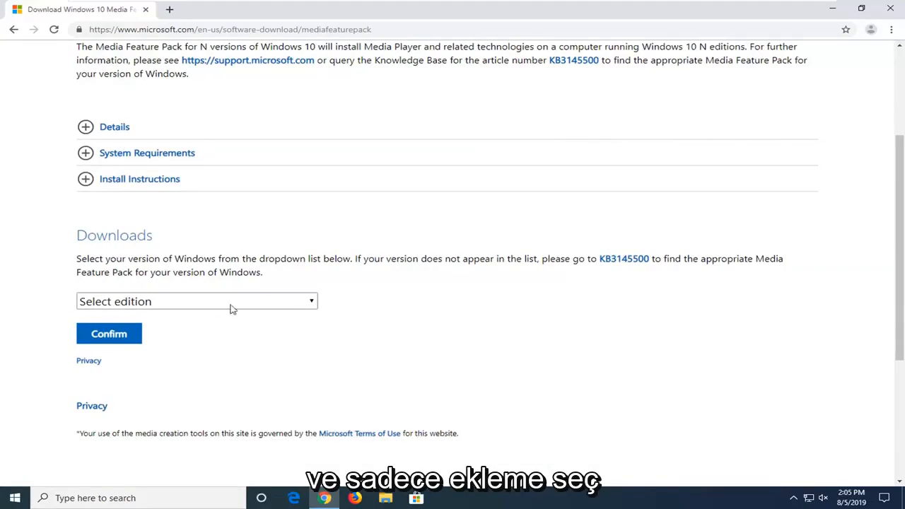
# Select and confirm the Media Feature Pack Version 1903 (May 2019) edition.
pyautogui.click(196, 301)
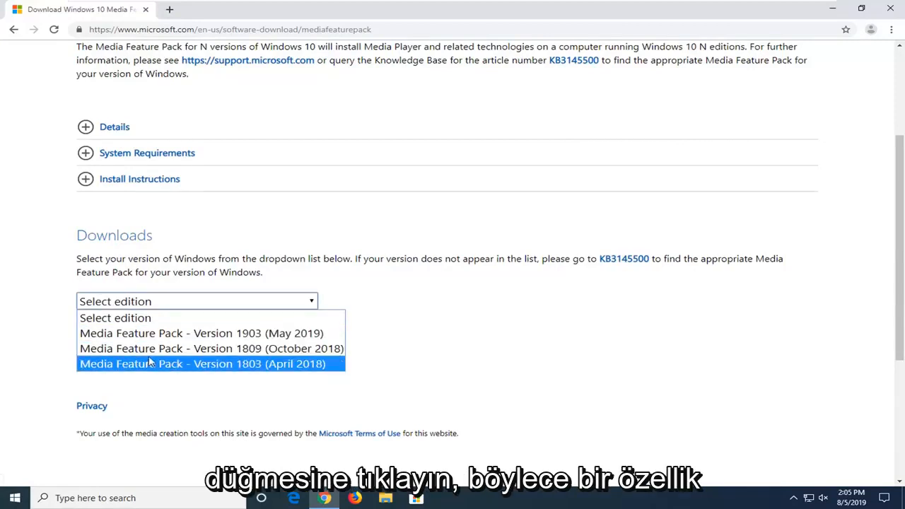
pyautogui.moveTo(201, 334)
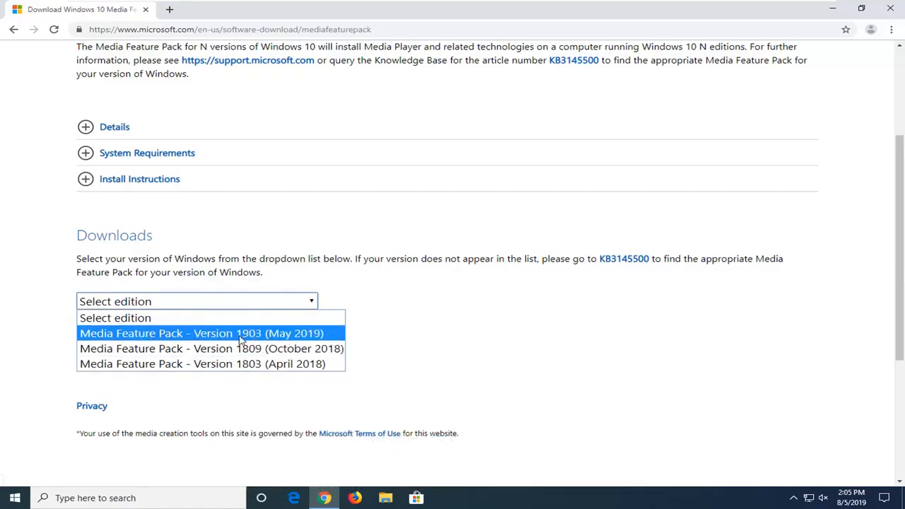
pyautogui.click(202, 333)
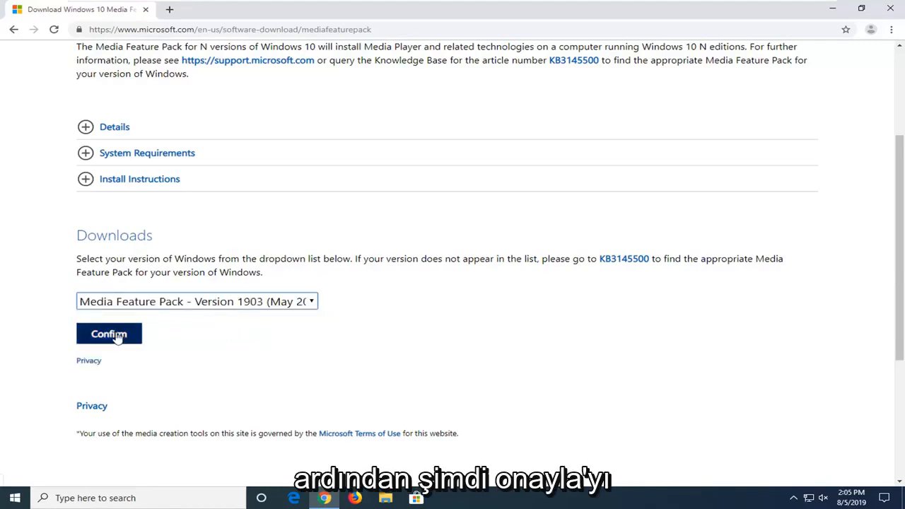
pyautogui.click(109, 334)
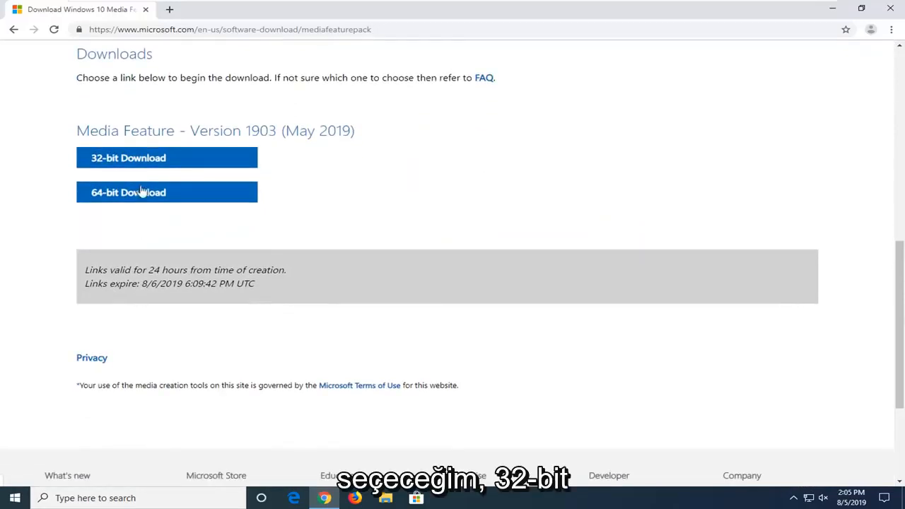
pyautogui.moveTo(128, 157)
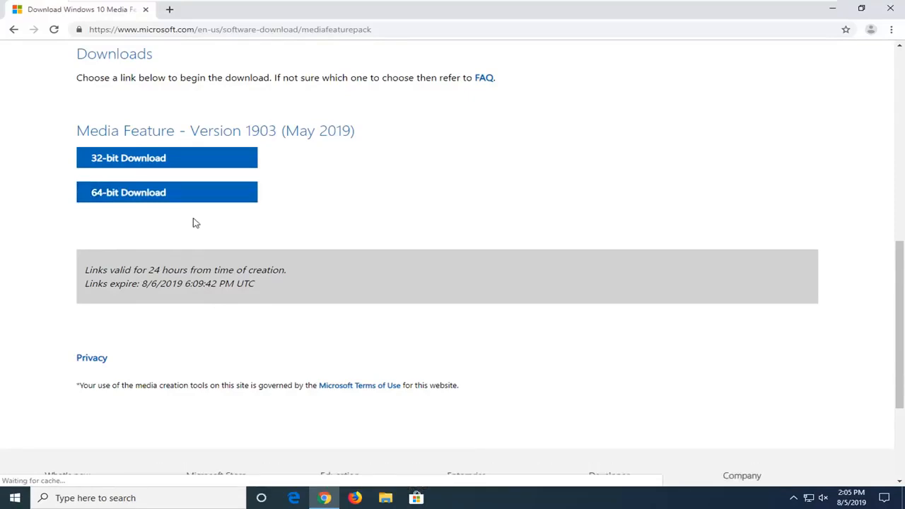
pyautogui.moveTo(167, 158)
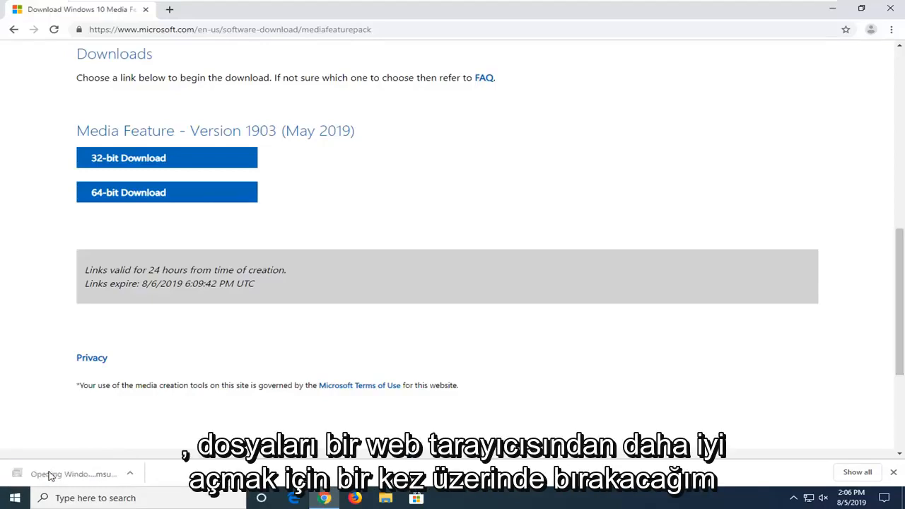
pyautogui.moveTo(767, 65)
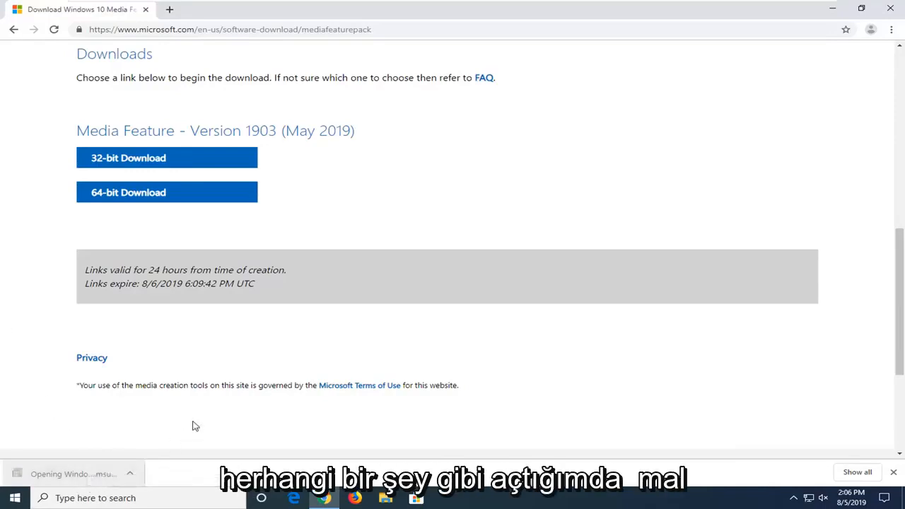
pyautogui.moveTo(820, 20)
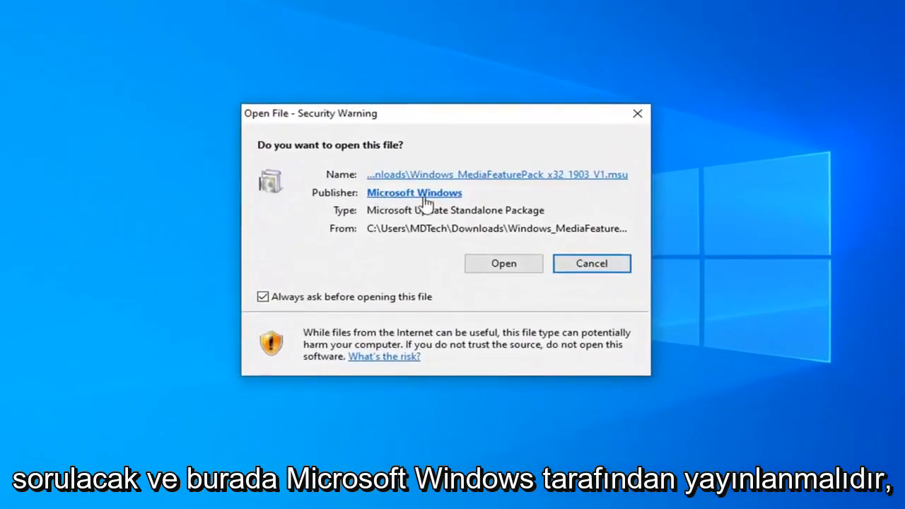
pyautogui.moveTo(541, 285)
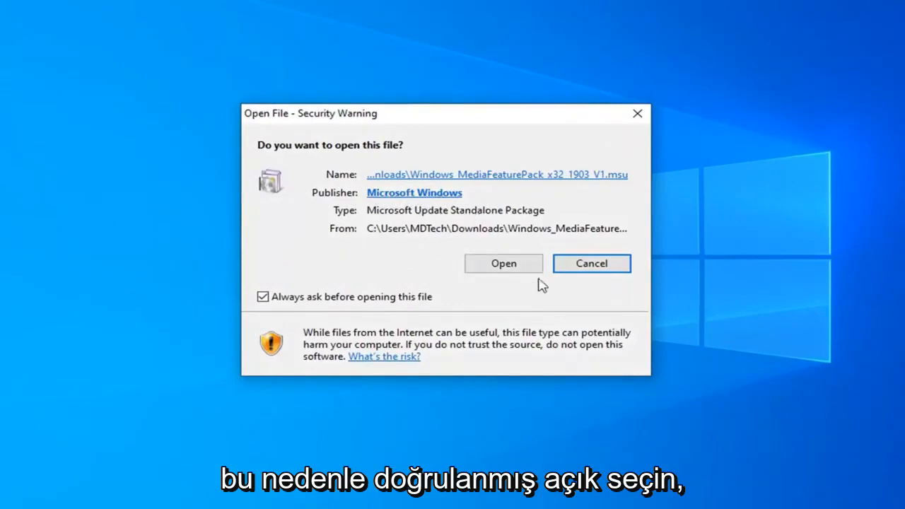
# Approve running the downloaded 32-bit Media Feature Pack .msu at the security warning.
pyautogui.click(503, 263)
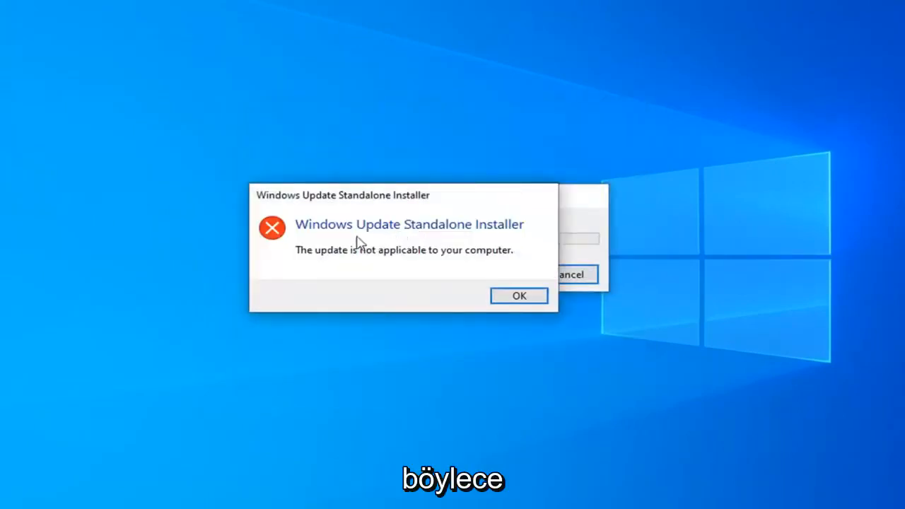
pyautogui.moveTo(357, 205)
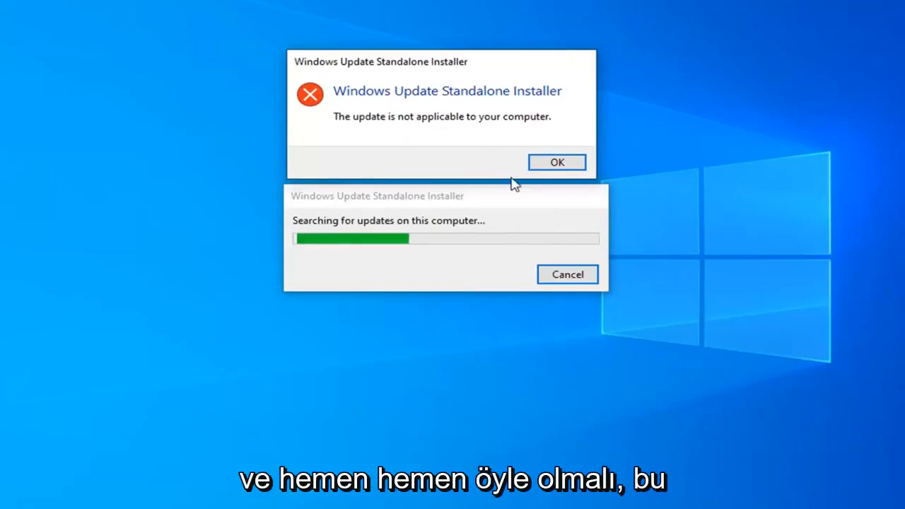
# Dismiss the 'update is not applicable to your computer' error with OK.
pyautogui.click(557, 162)
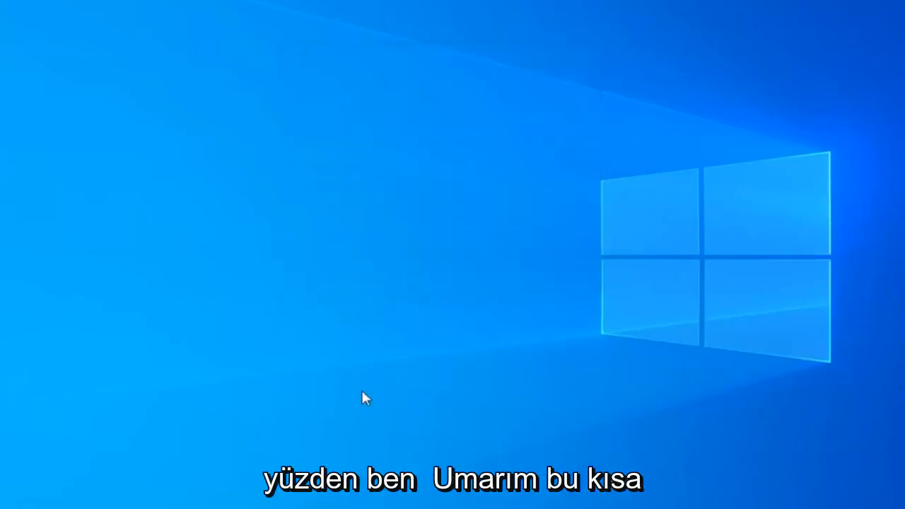